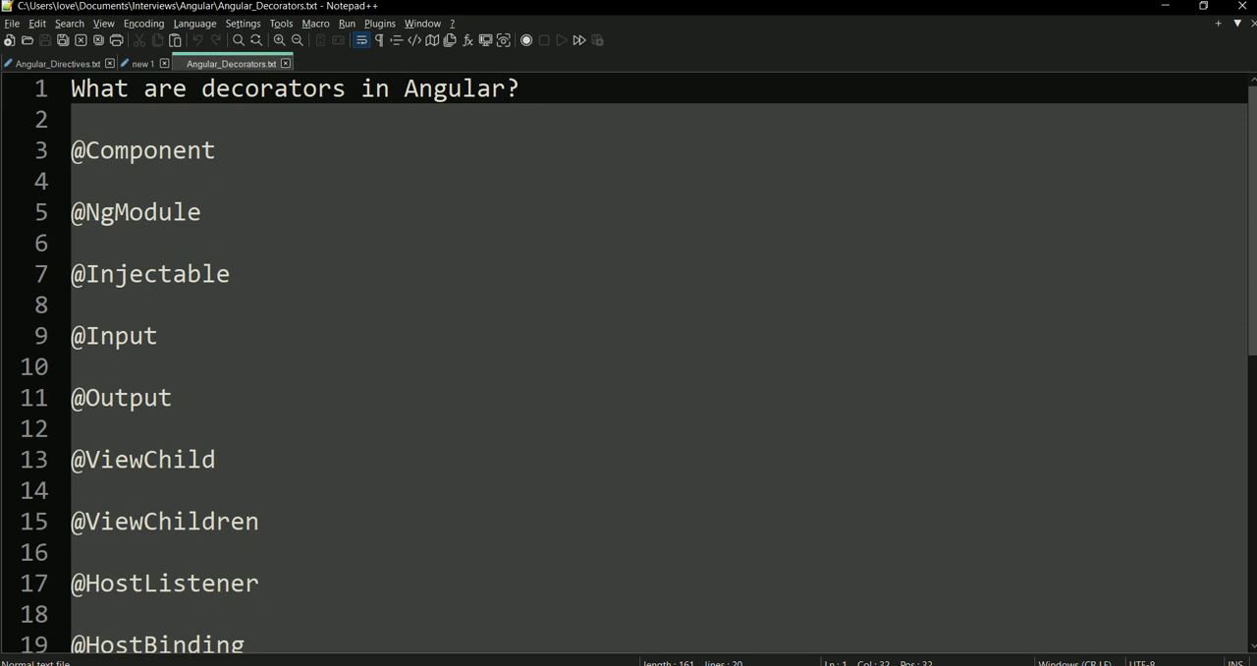
{"action": "left_click", "coordinate": [518, 88]}
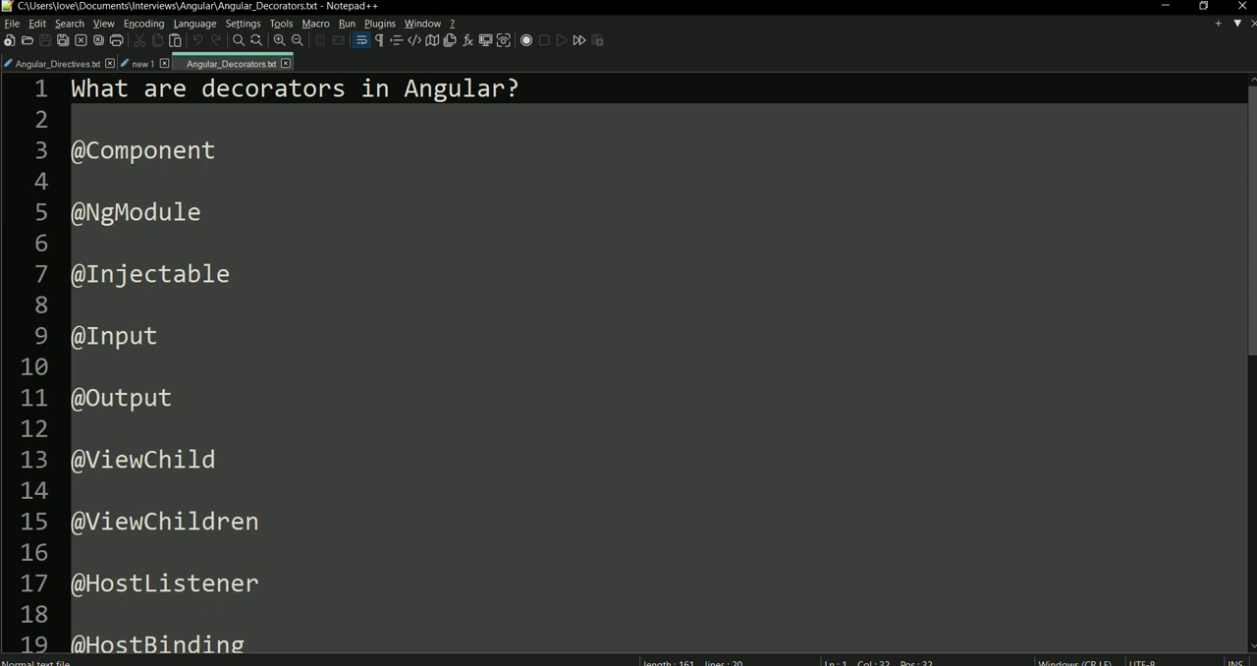
{"action": "left_click", "coordinate": [520, 89]}
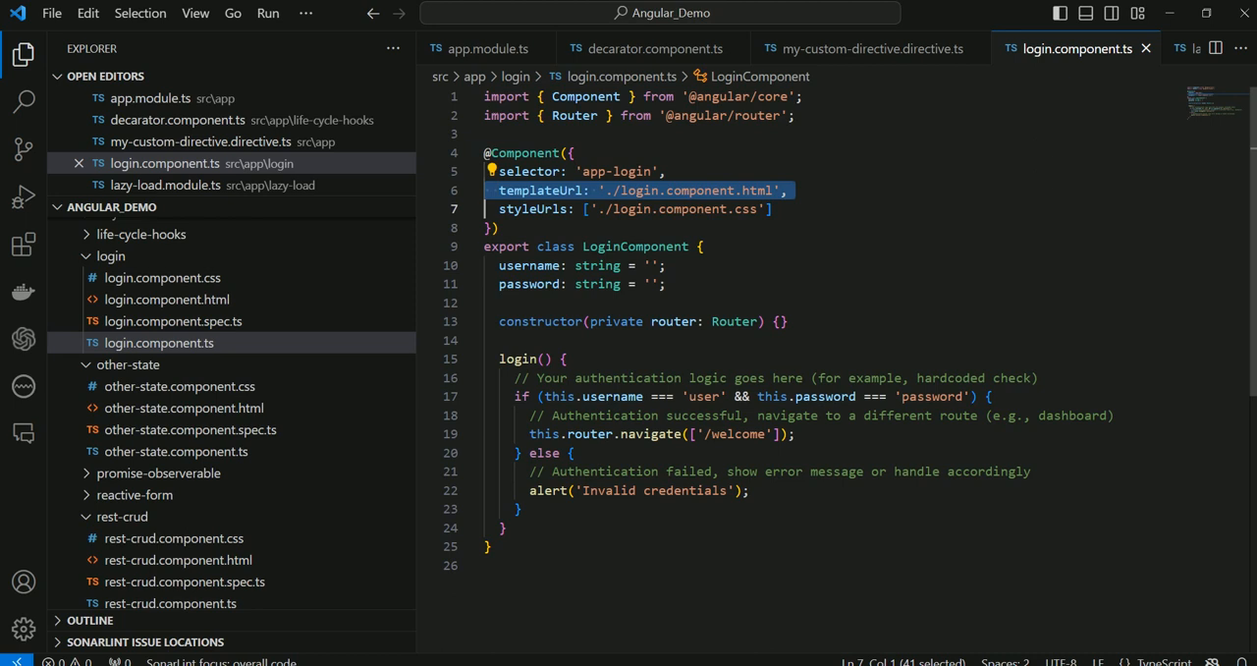
{"action": "mouse_move", "coordinate": [542, 188]}
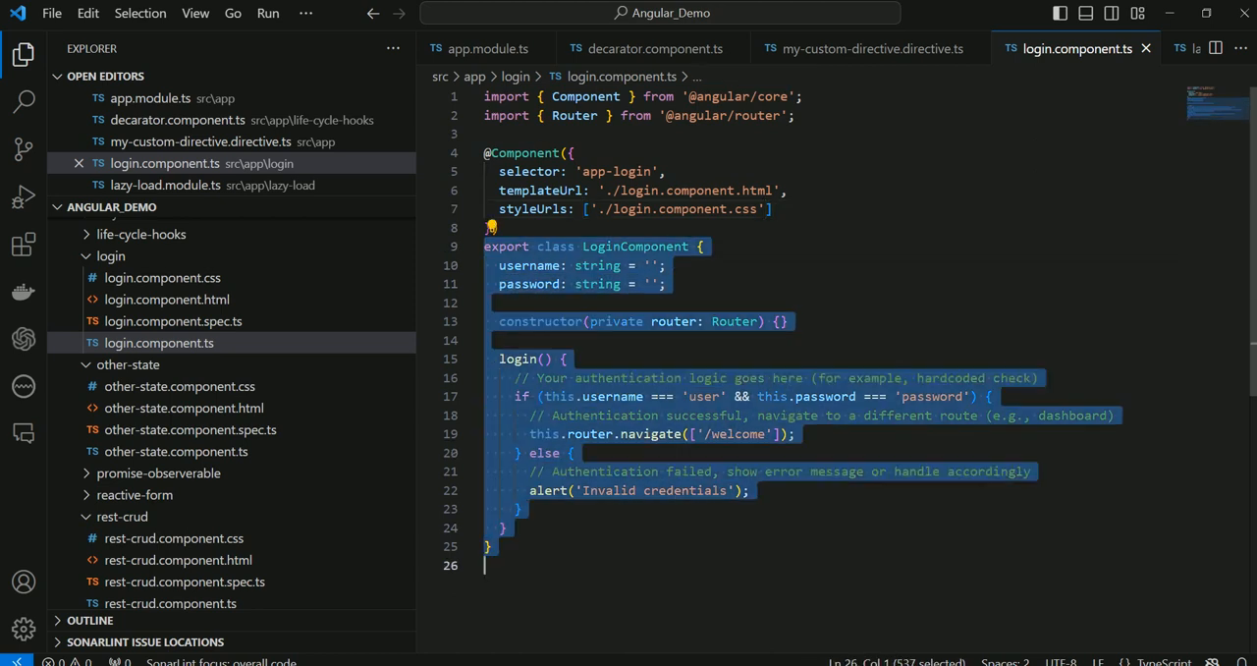
{"action": "double_click", "coordinate": [637, 247]}
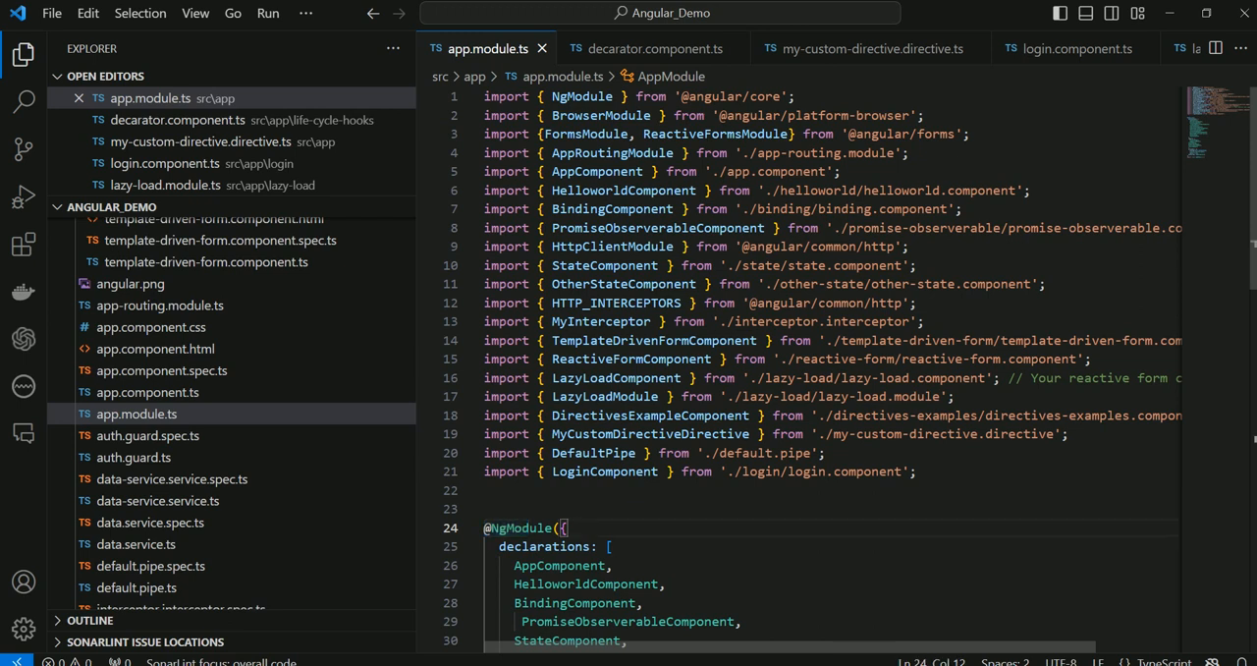
Scroll through app.module.ts to the imports, providers with the HTTP interceptor, and bootstrap entries
{"action": "scroll", "scroll_direction": "down", "scroll_amount": 3}
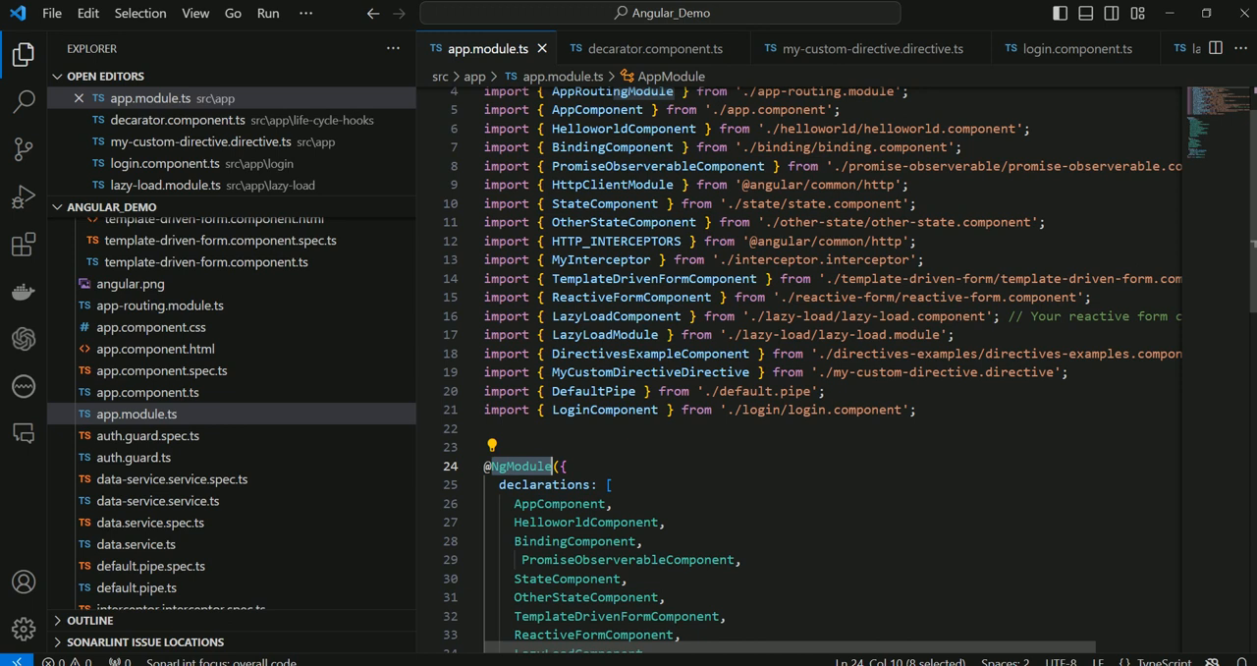
{"action": "scroll", "scroll_direction": "down", "scroll_amount": 3}
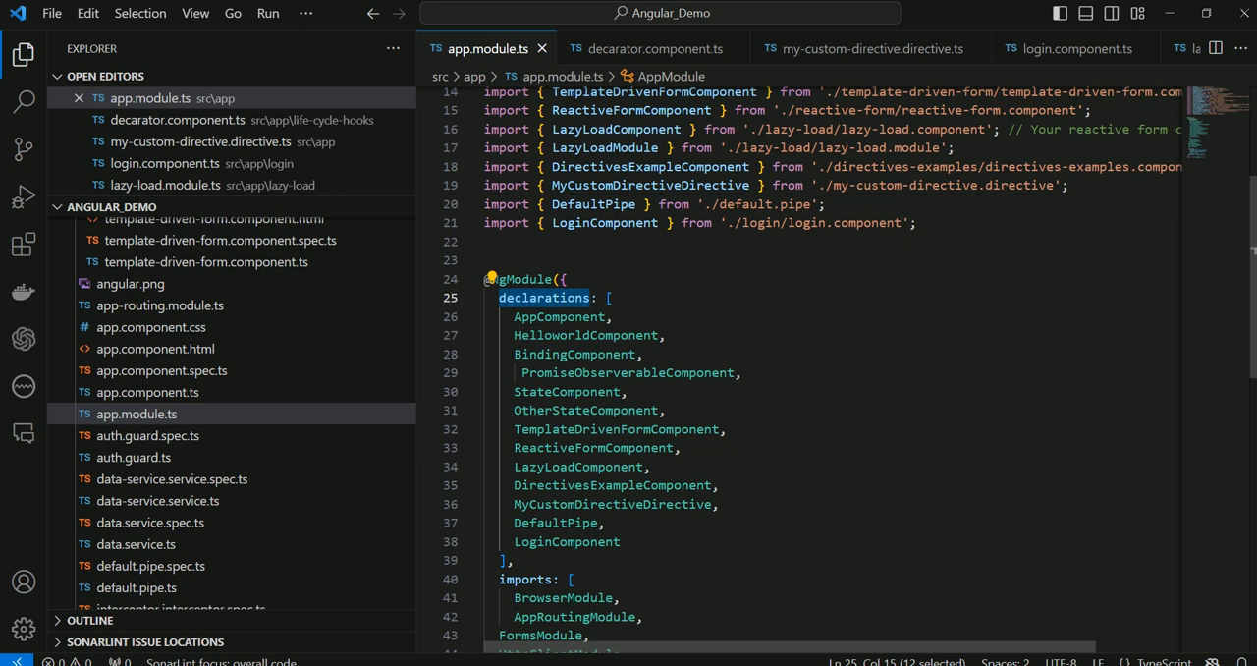
{"action": "scroll", "scroll_direction": "down", "scroll_amount": 3}
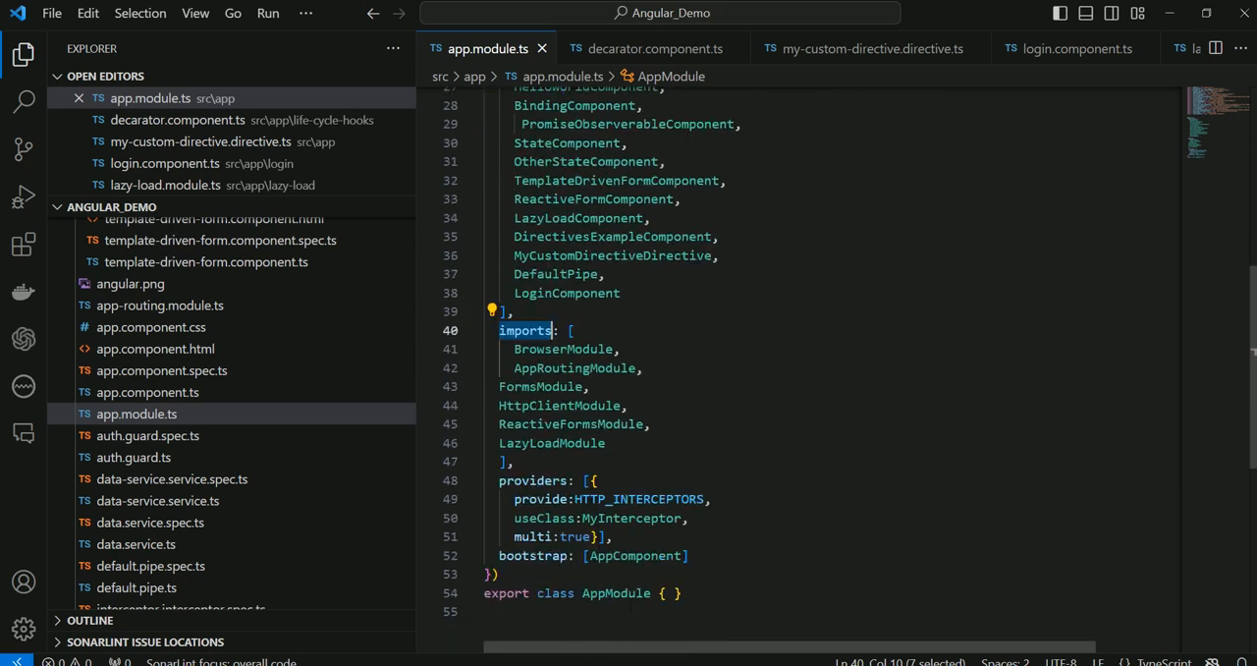
{"action": "mouse_move", "coordinate": [552, 444]}
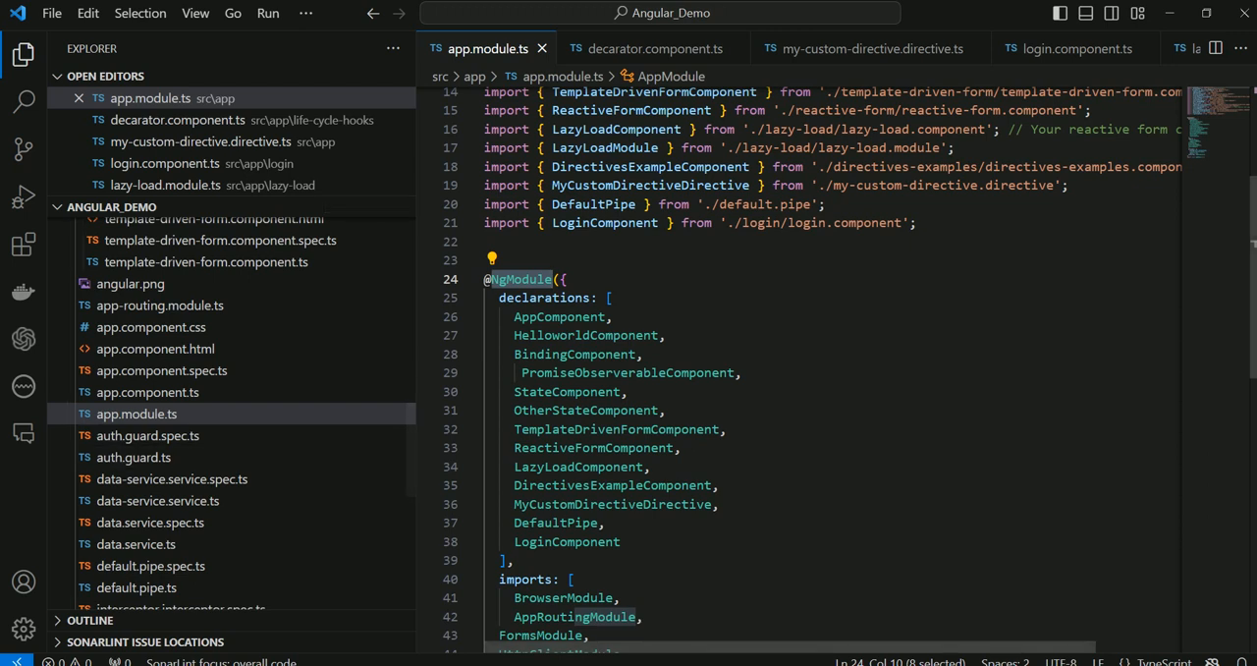
{"action": "mouse_move", "coordinate": [652, 49]}
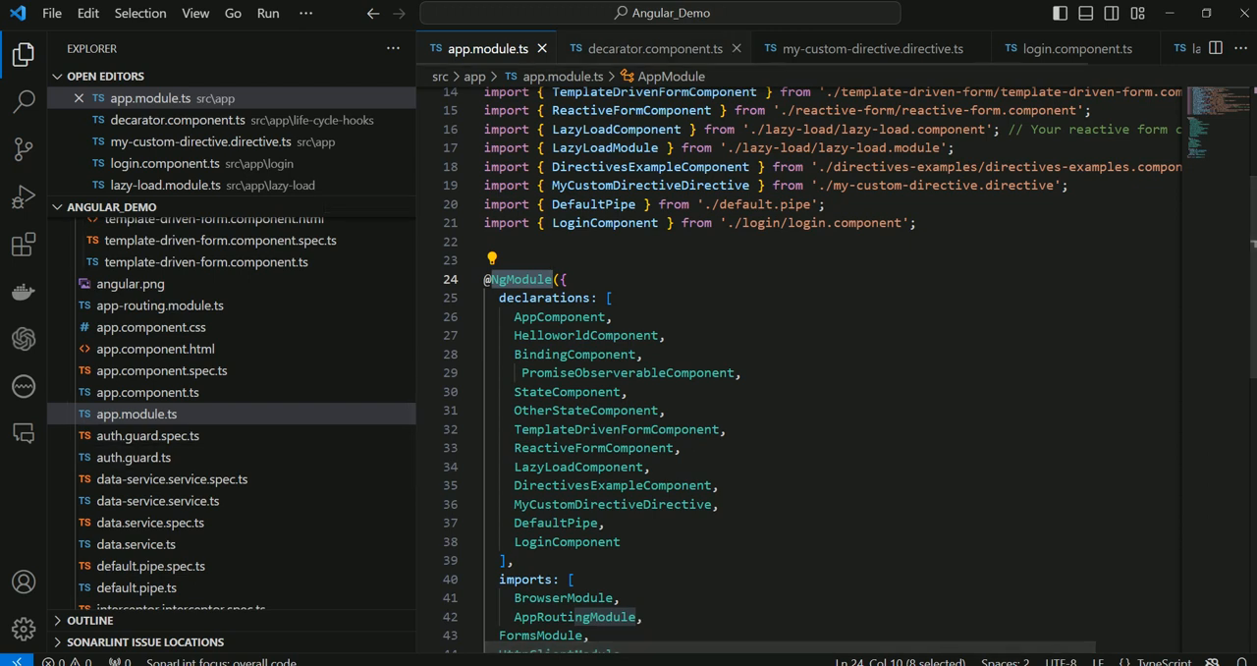
{"action": "left_click", "coordinate": [652, 49]}
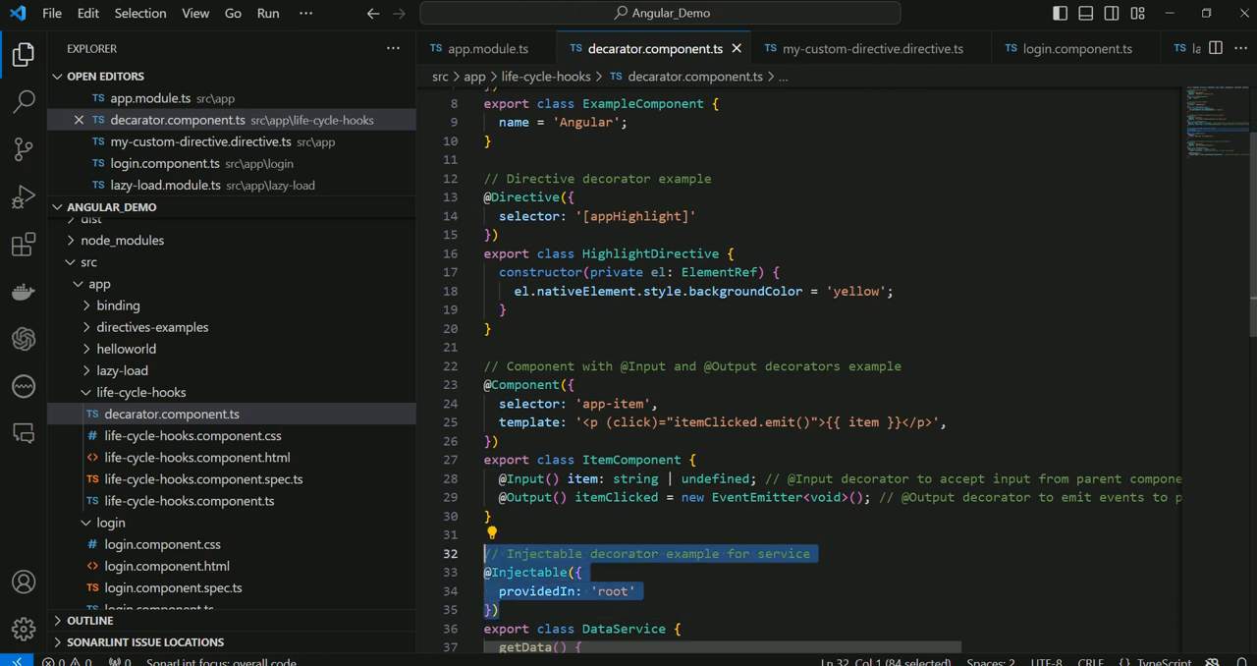
{"action": "scroll", "scroll_direction": "down", "scroll_amount": 3}
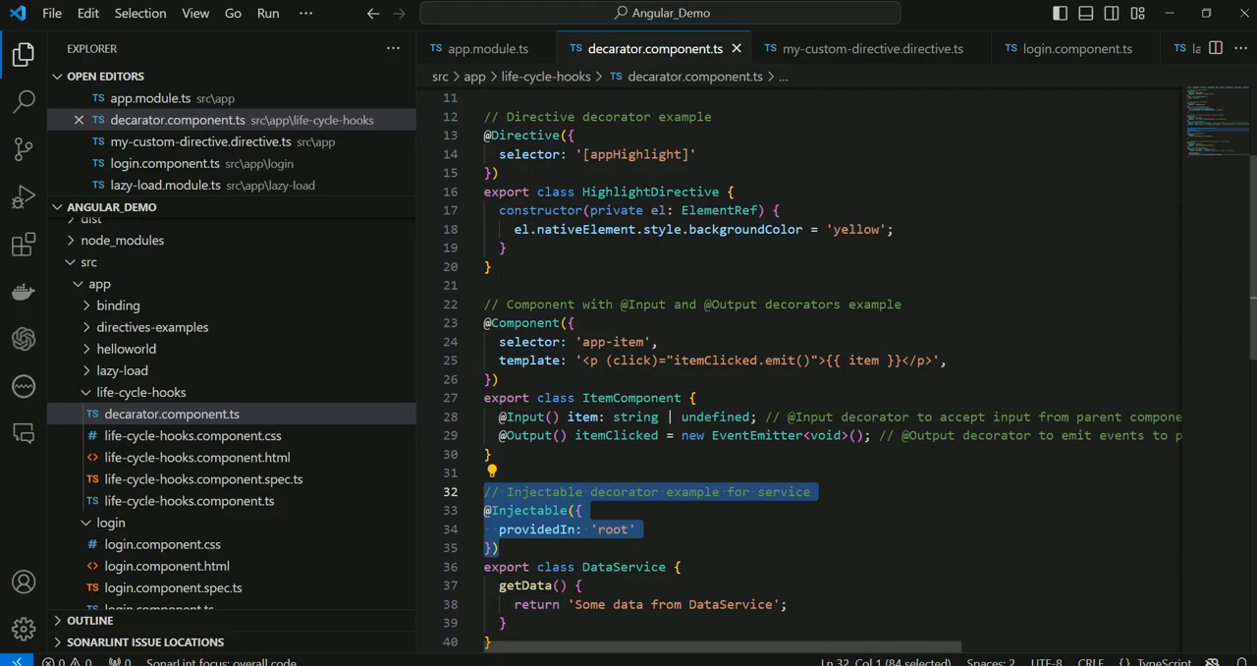
{"action": "left_click", "coordinate": [581, 511]}
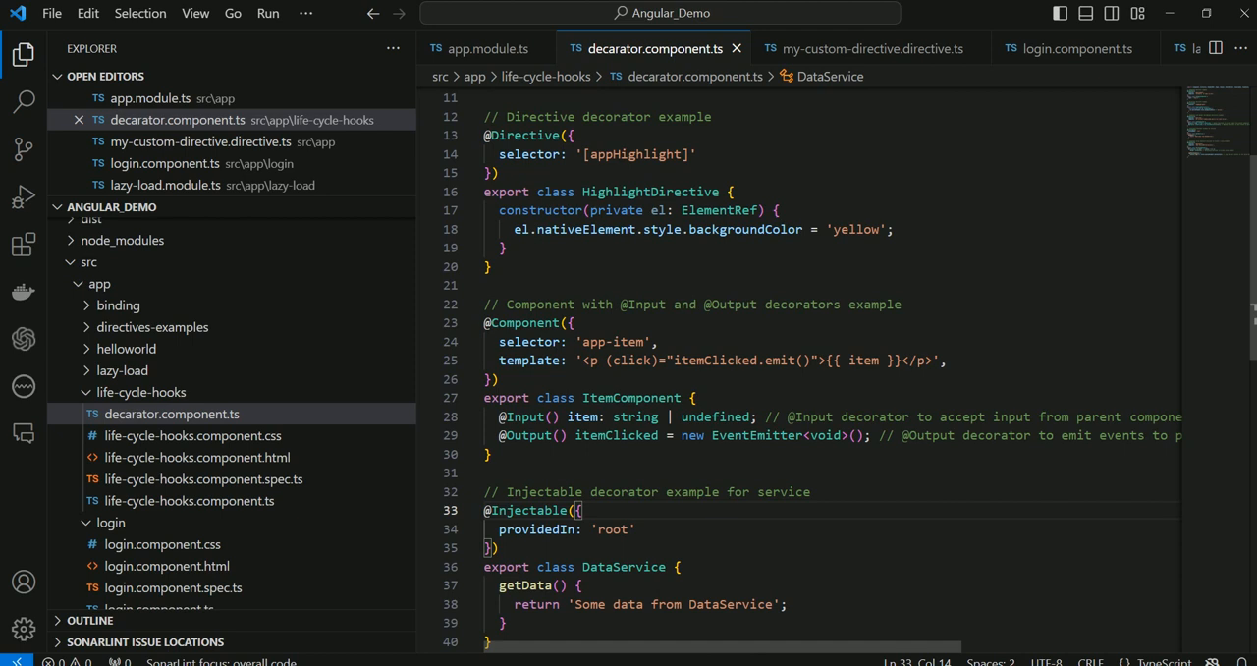
{"action": "scroll", "scroll_direction": "down", "scroll_amount": 3}
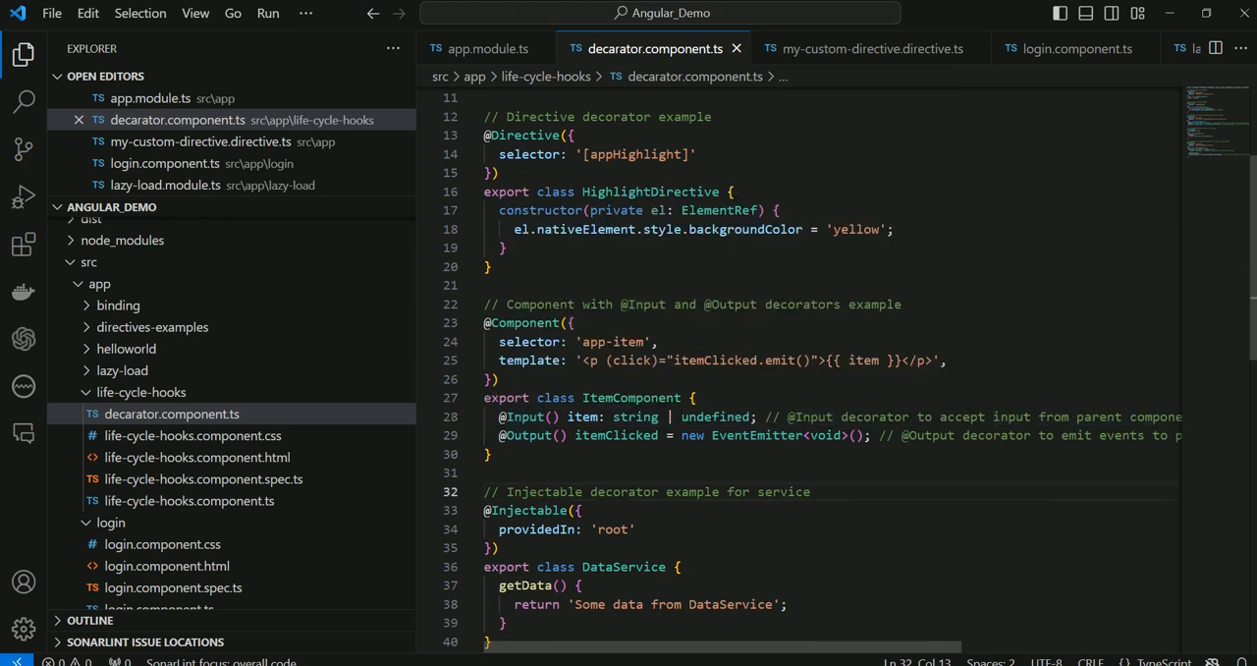
{"action": "double_click", "coordinate": [528, 436]}
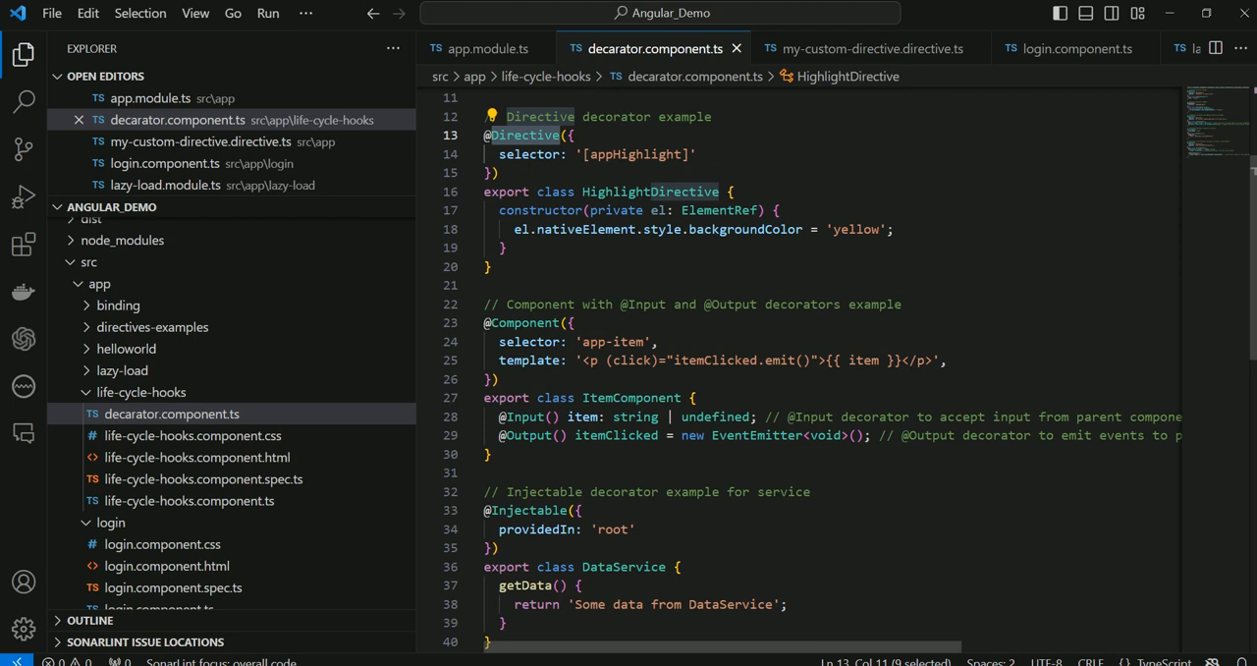
{"action": "mouse_move", "coordinate": [523, 134]}
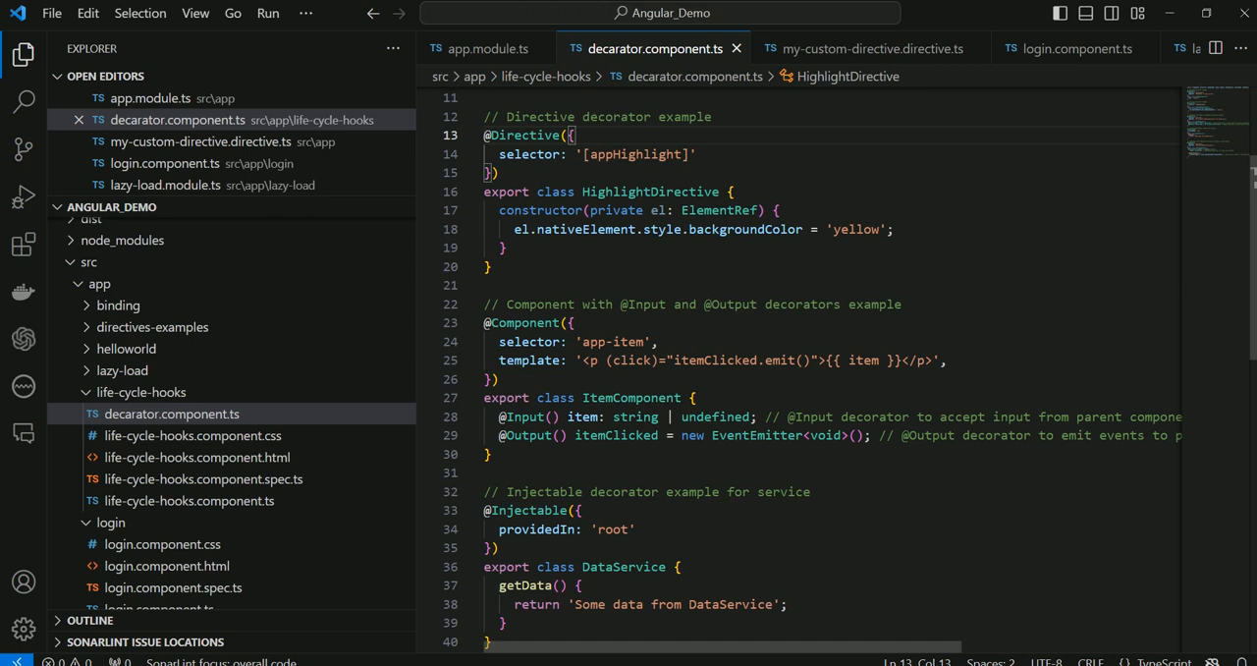
{"action": "scroll", "scroll_direction": "down", "scroll_amount": 3}
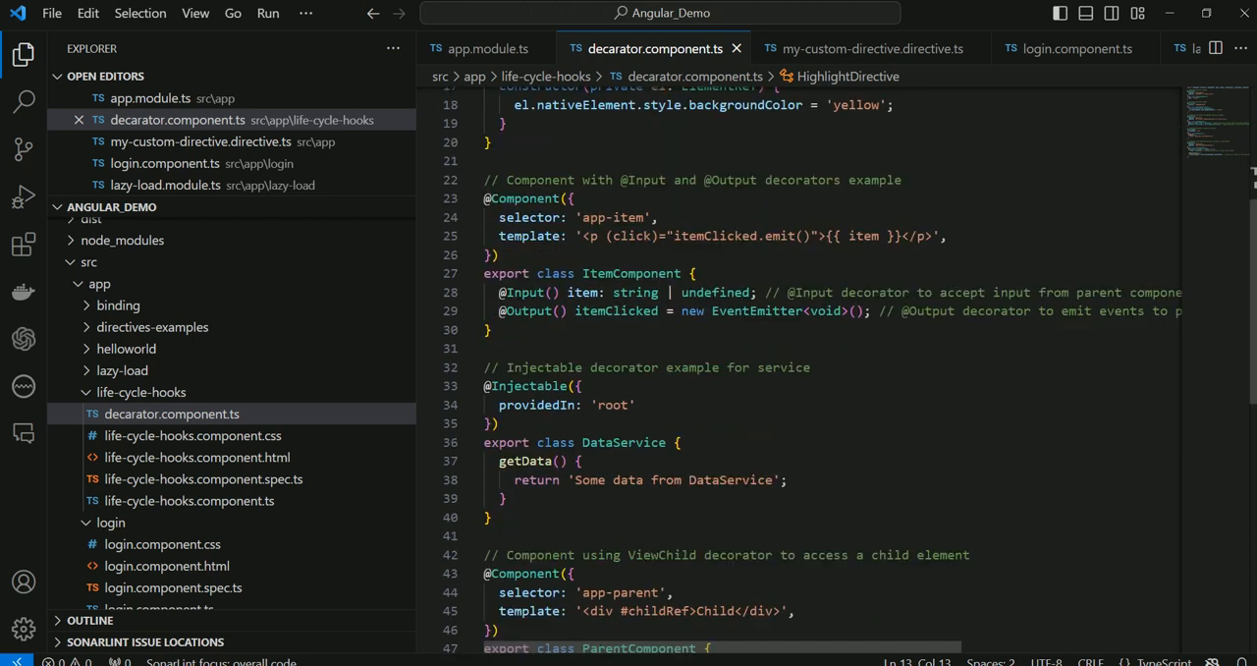
{"action": "scroll", "scroll_direction": "down", "scroll_amount": 3}
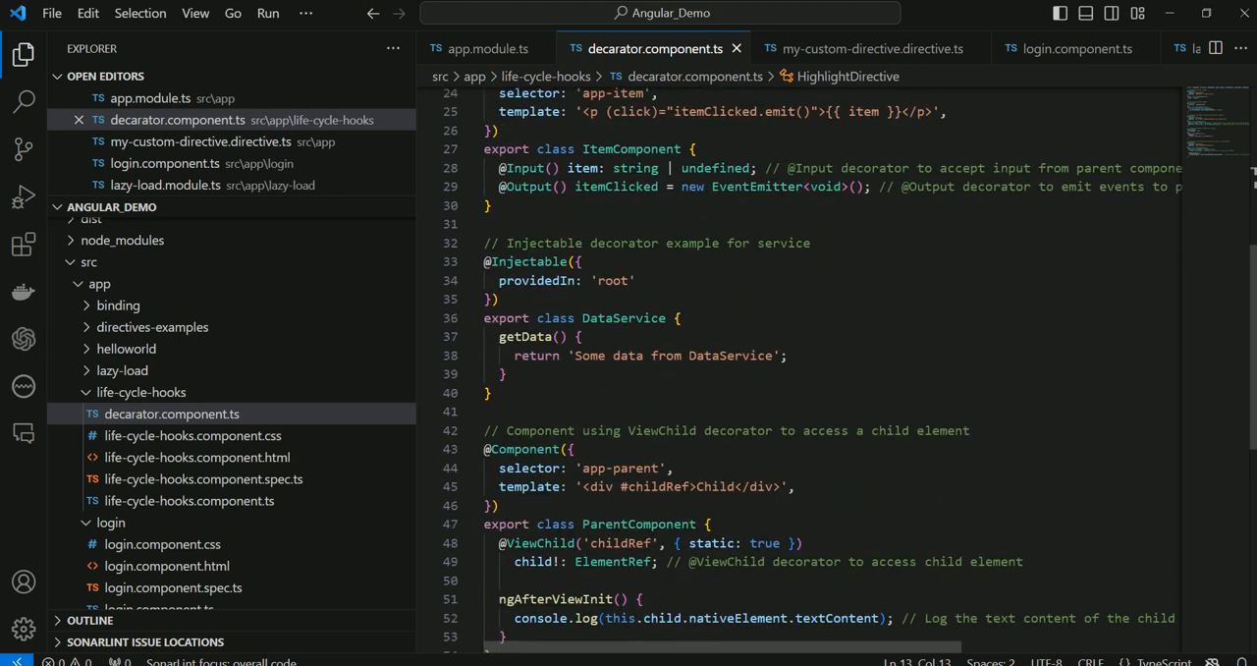
{"action": "scroll", "scroll_direction": "down", "scroll_amount": 3}
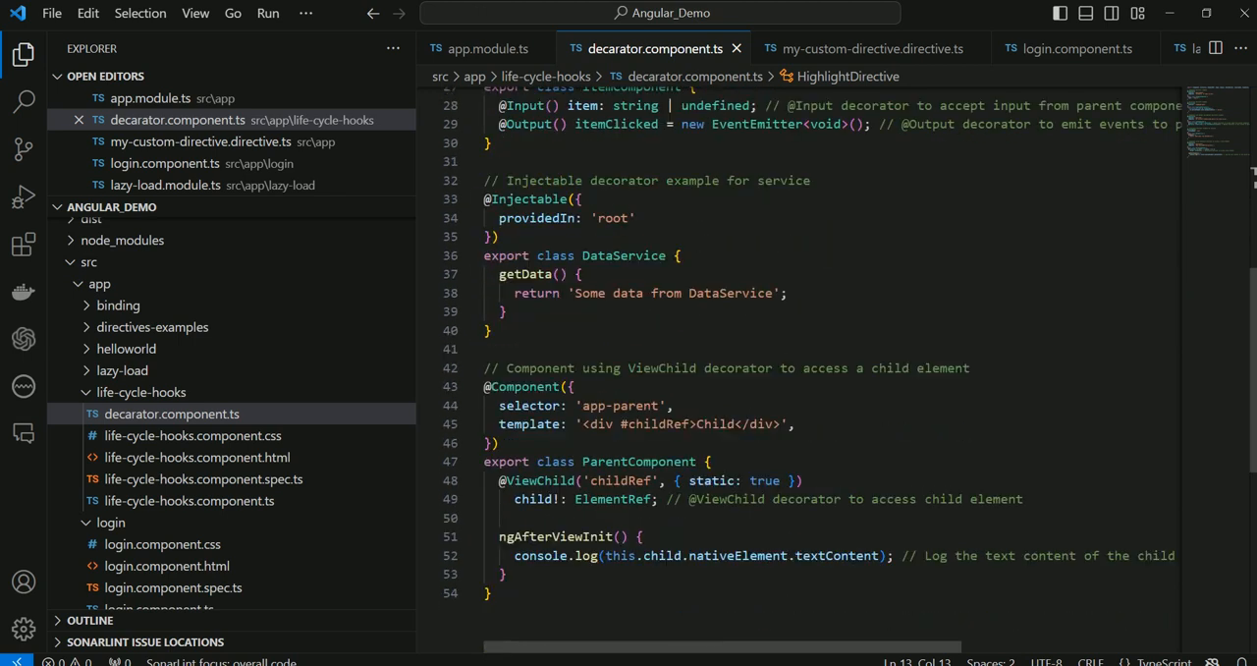
{"action": "mouse_move", "coordinate": [534, 479]}
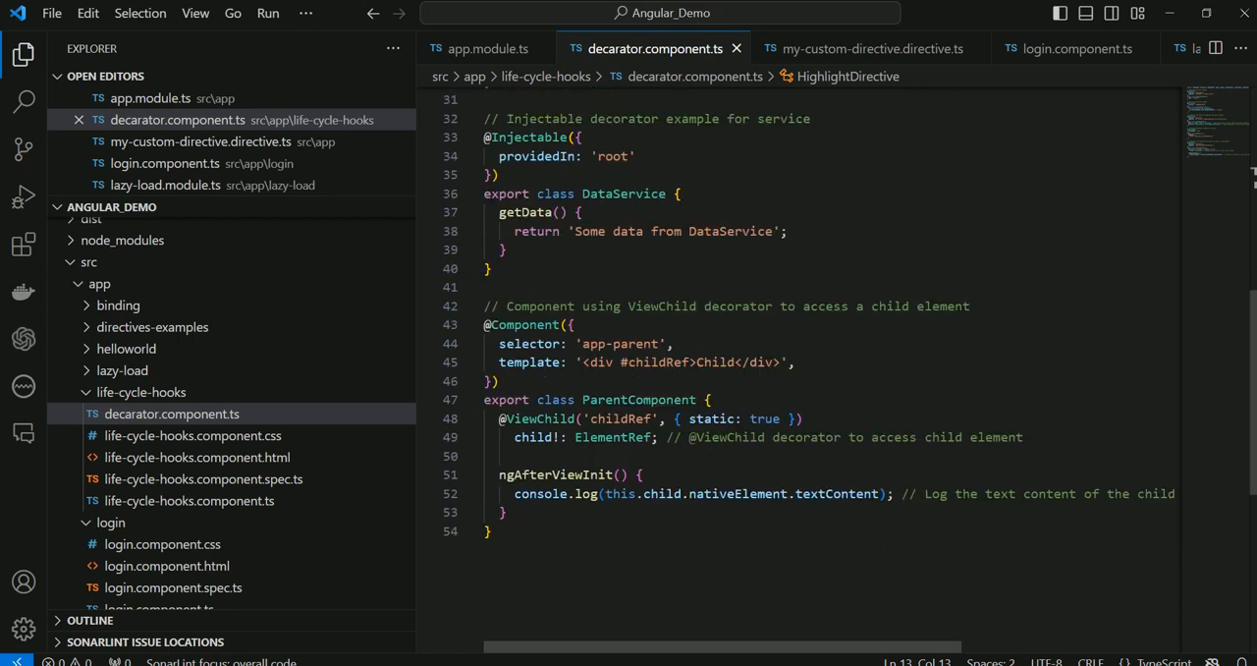
{"action": "double_click", "coordinate": [538, 419]}
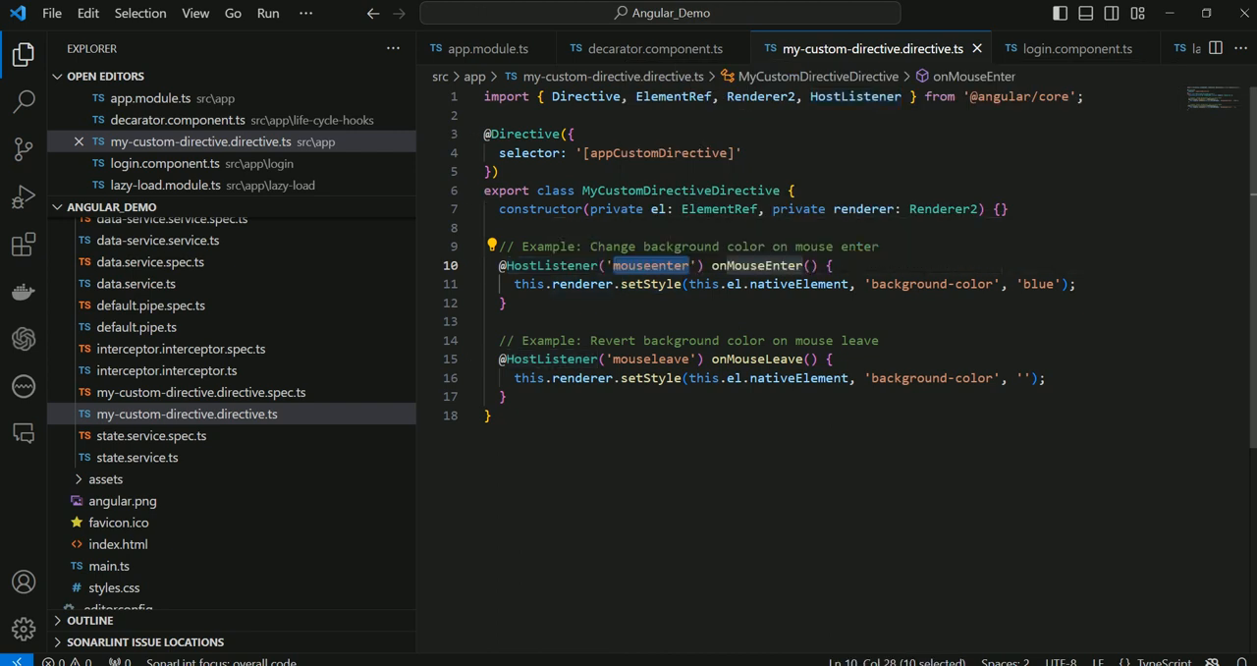
{"action": "mouse_move", "coordinate": [756, 265]}
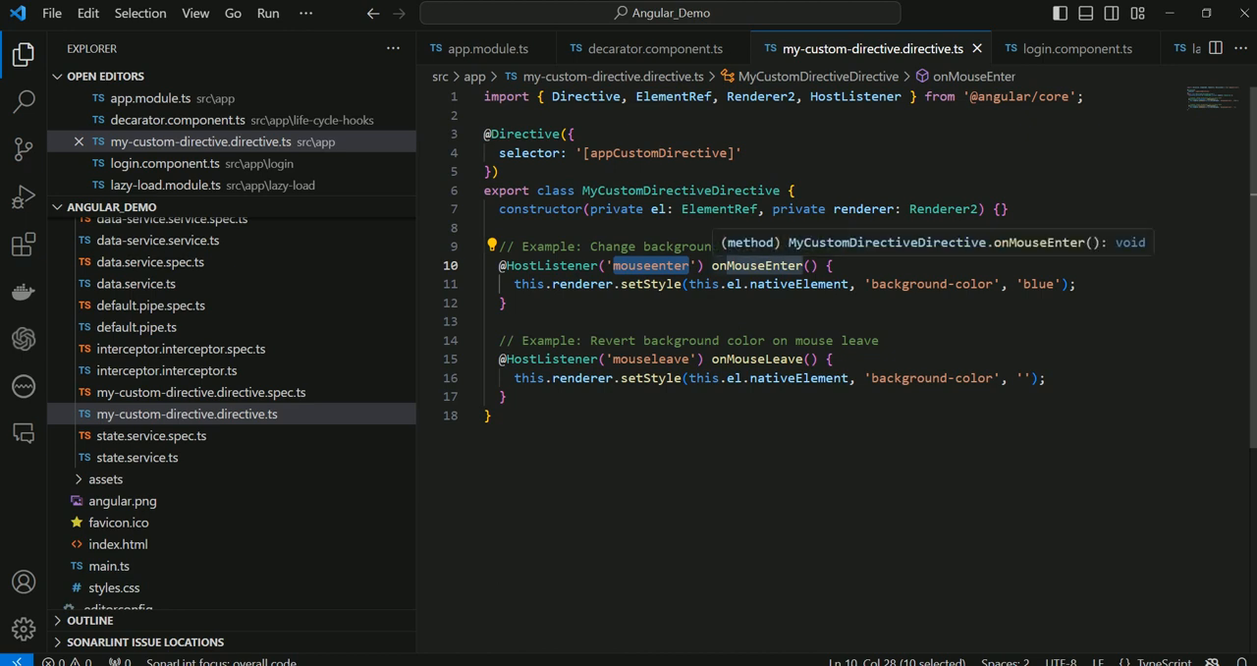